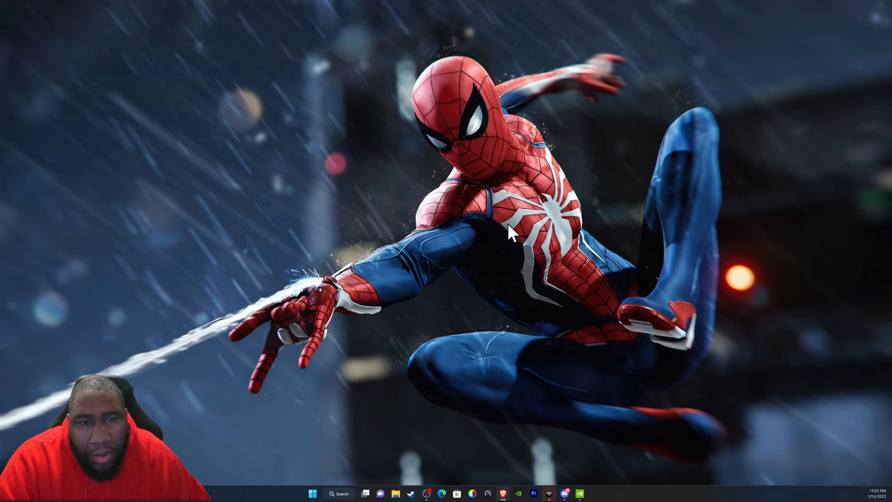
# Launch NVIDIA Control Panel from the desktop right-click menu's Show more options.
pyautogui.rightClick(509, 234)
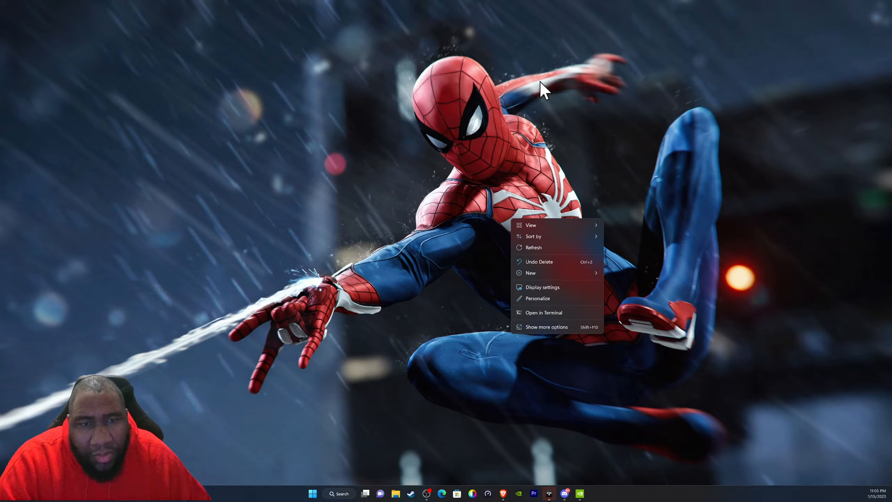
pyautogui.moveTo(483, 116)
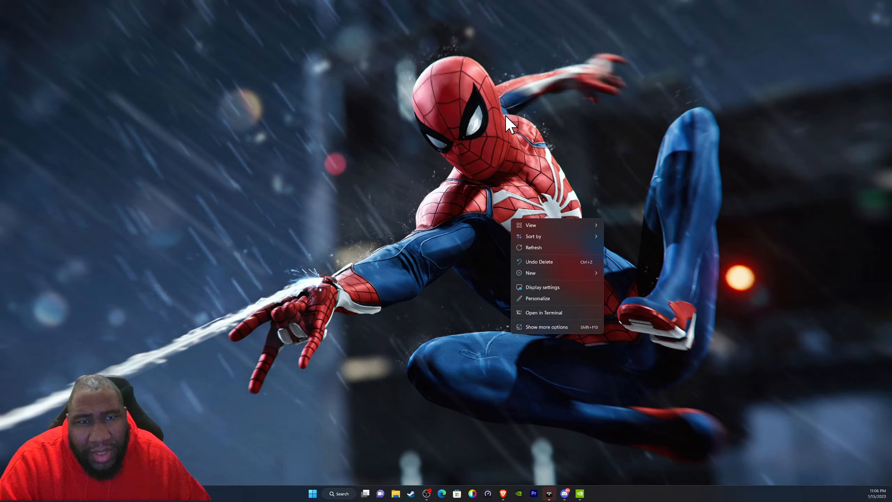
pyautogui.moveTo(547, 337)
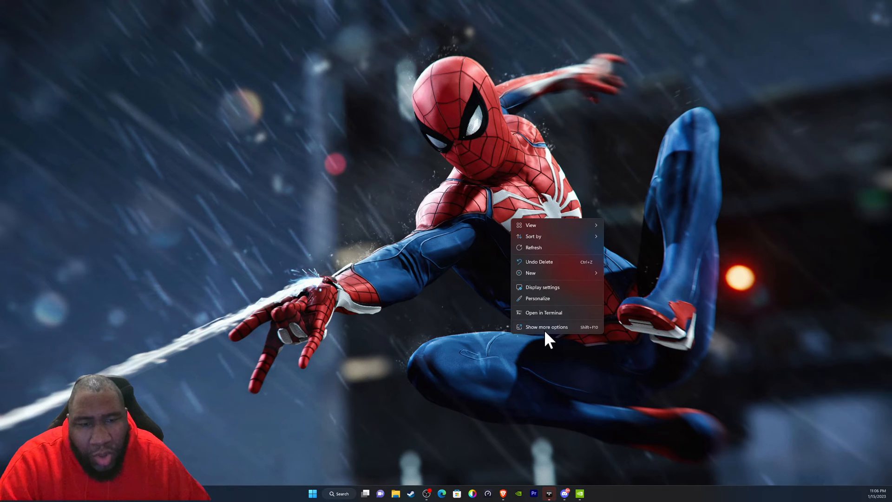
pyautogui.click(545, 327)
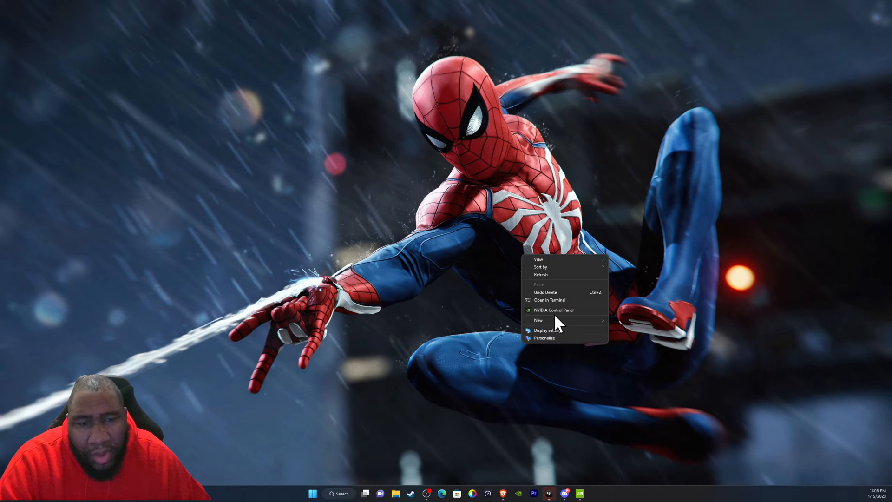
pyautogui.click(553, 309)
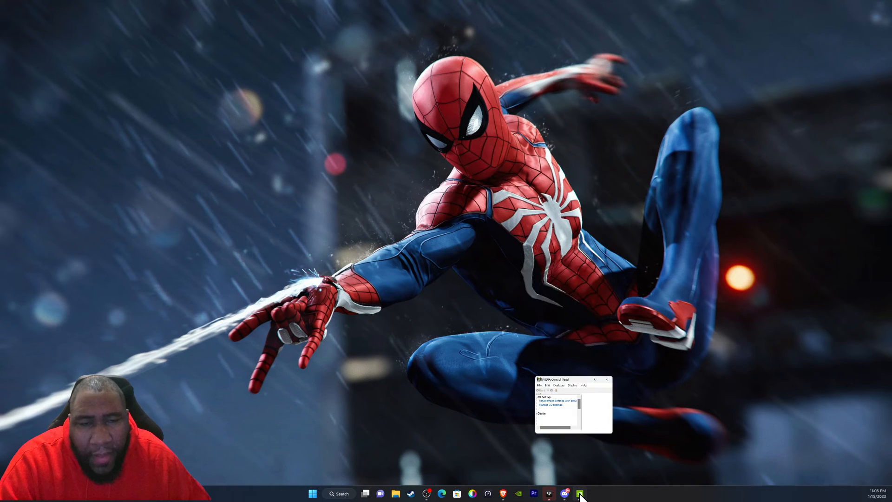
# Bring the NVIDIA Control Panel window up full size and scroll to the LG TV display selection.
pyautogui.click(579, 494)
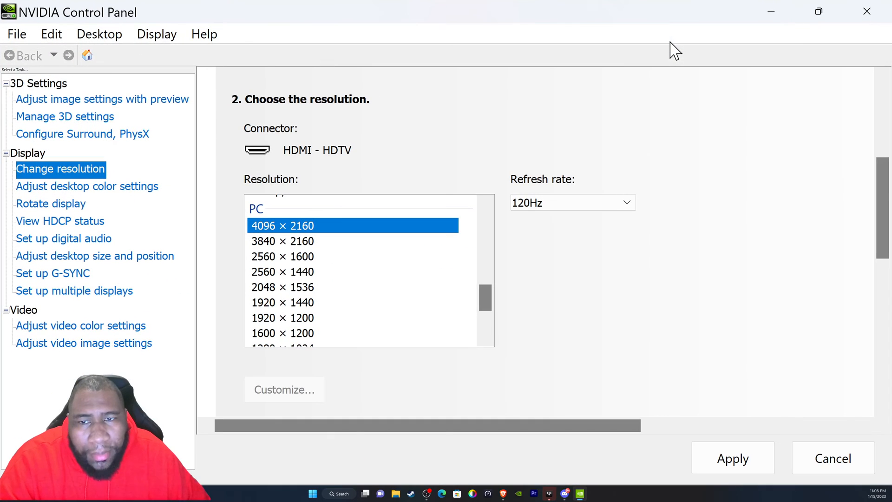
pyautogui.moveTo(690, 271)
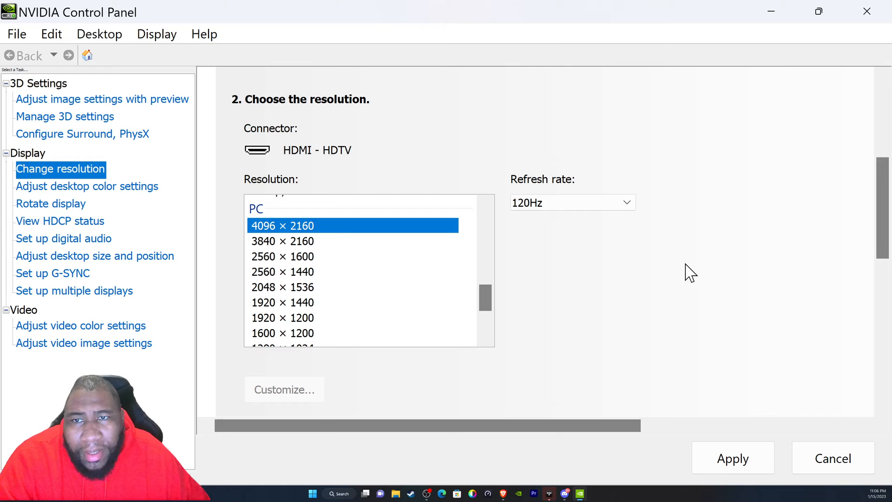
pyautogui.moveTo(729, 244)
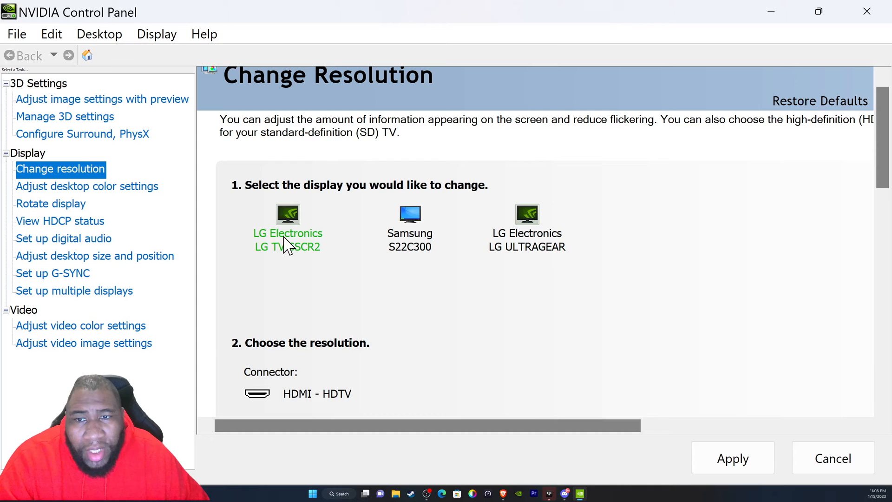
pyautogui.moveTo(287, 246)
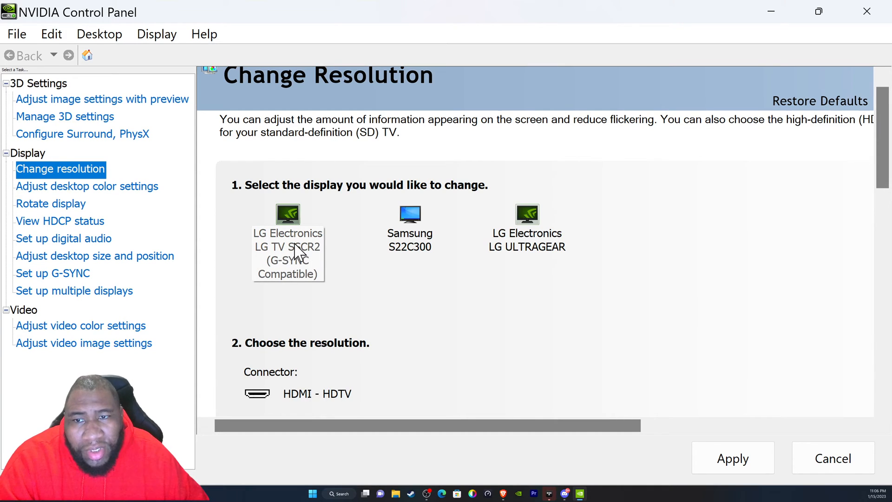
pyautogui.moveTo(310, 259)
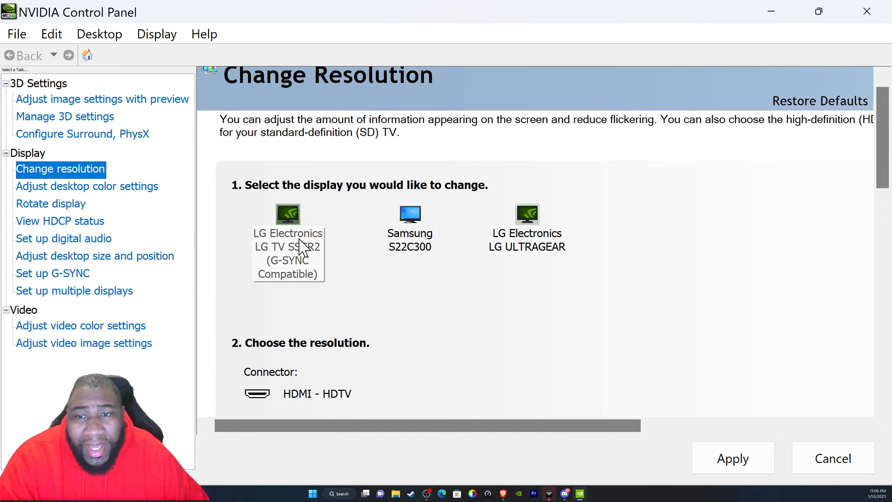
pyautogui.moveTo(312, 242)
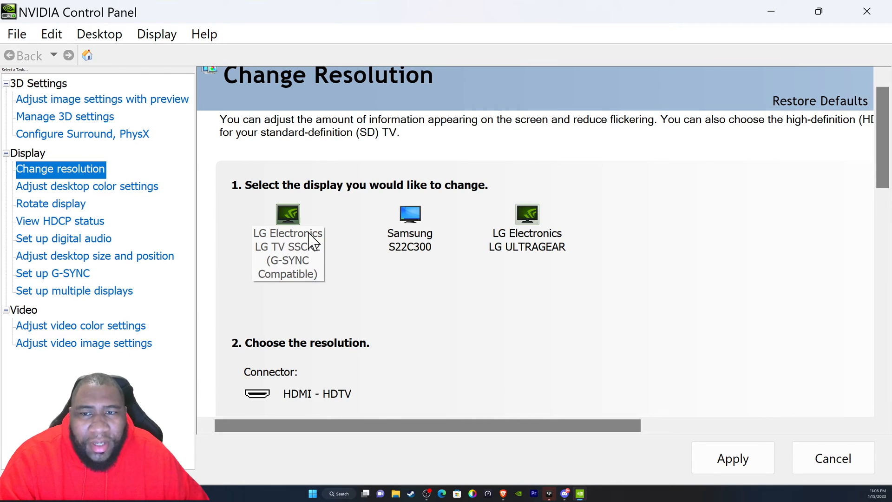
pyautogui.moveTo(823, 196)
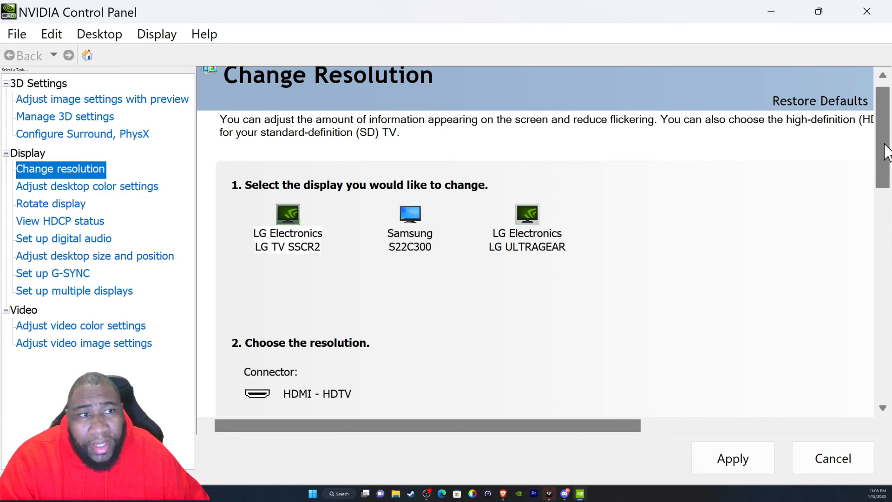
pyautogui.scroll(-3)
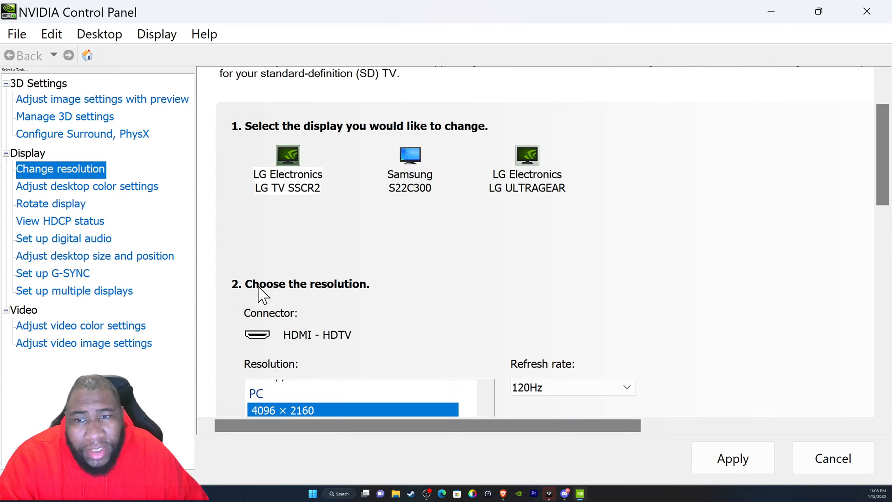
pyautogui.moveTo(841, 128)
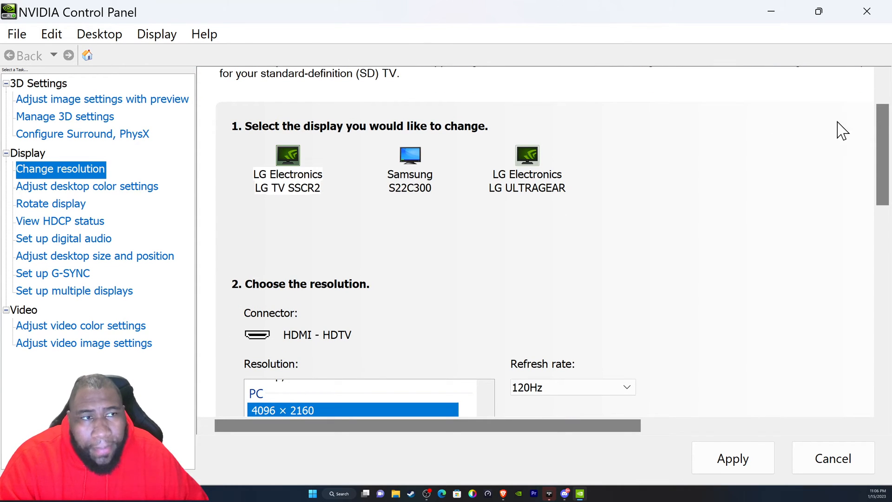
# Select the native 4k x 2k 3840 × 2160 Ultra HD resolution for the LG TV.
pyautogui.scroll(-3)
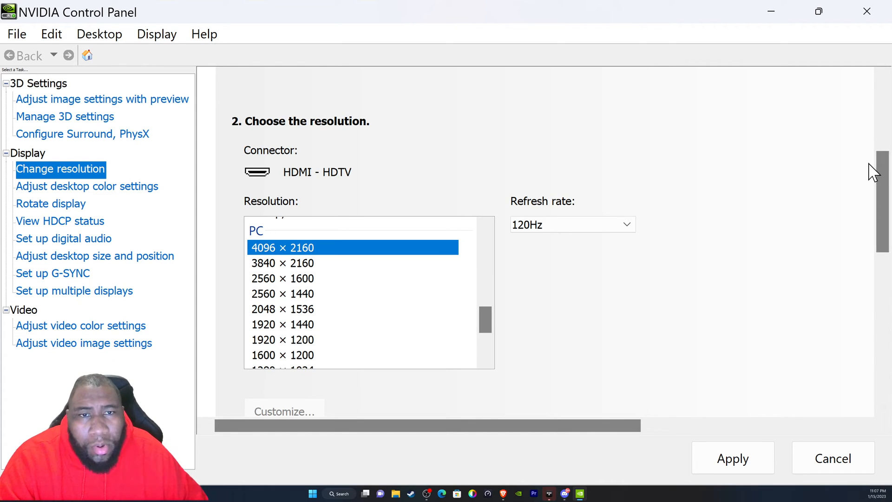
pyautogui.moveTo(748, 208)
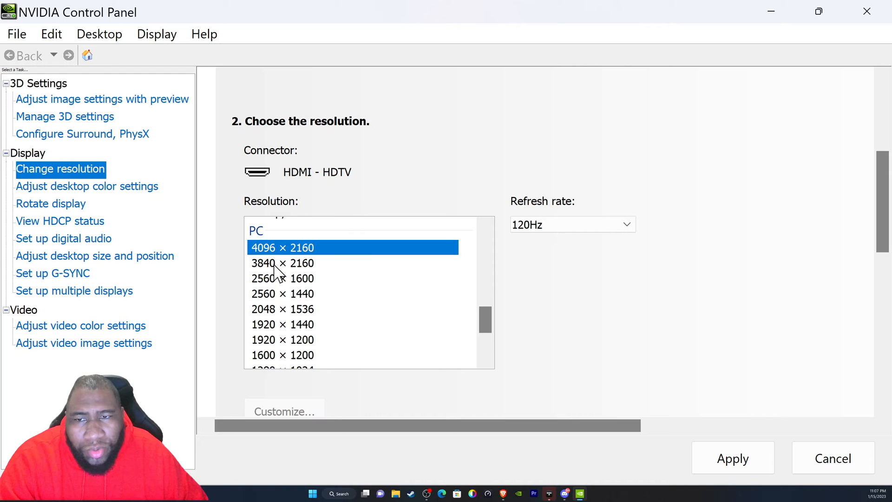
pyautogui.click(283, 263)
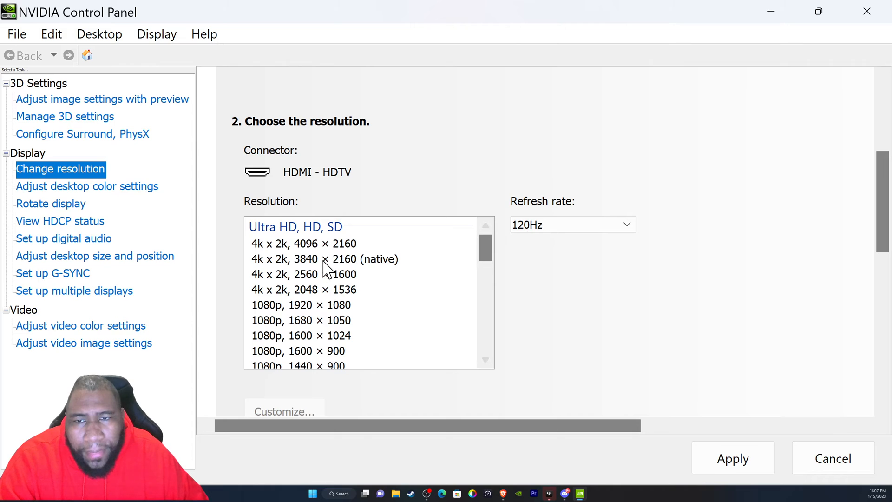
pyautogui.click(324, 258)
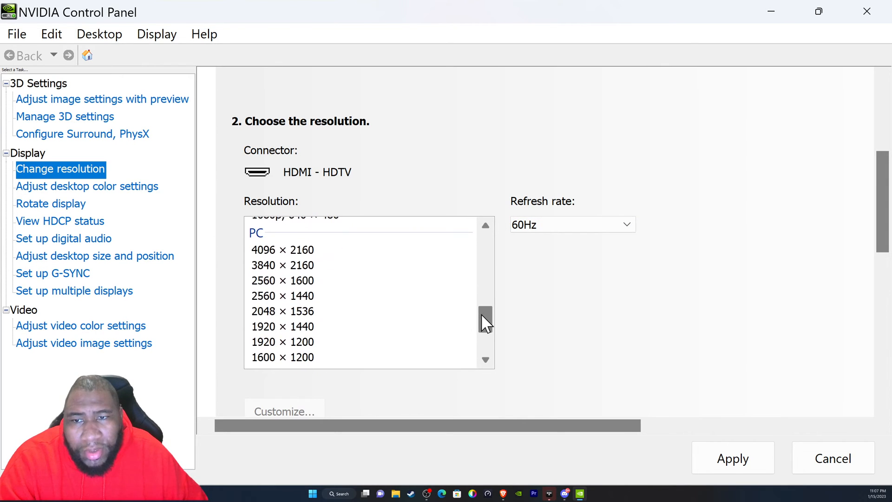
# Choose the PC 3840 × 2160 resolution with a 120Hz refresh rate.
pyautogui.click(282, 265)
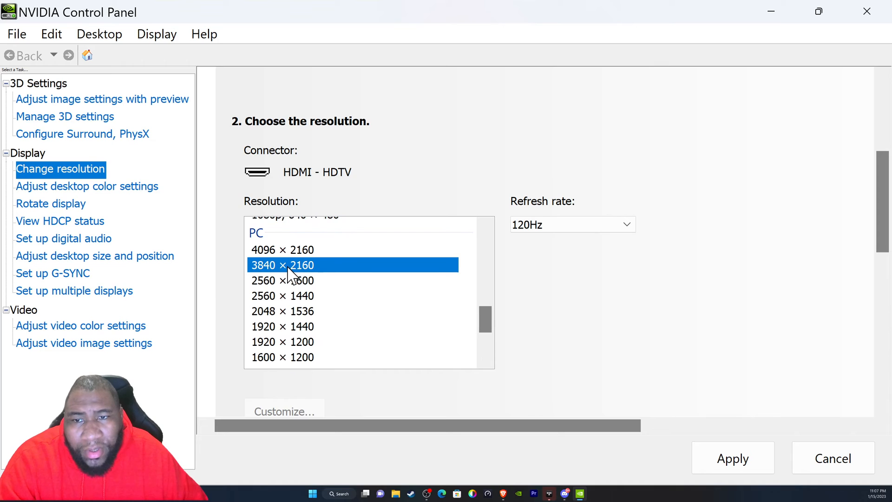
pyautogui.click(570, 223)
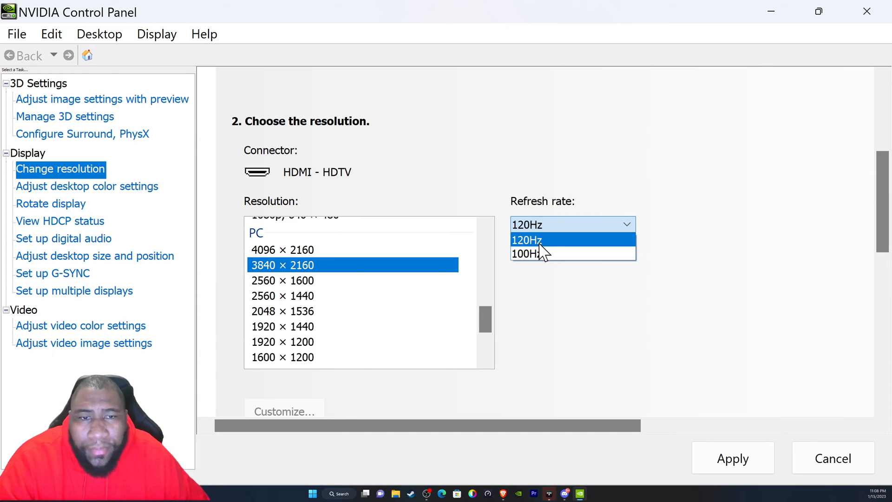
pyautogui.click(526, 239)
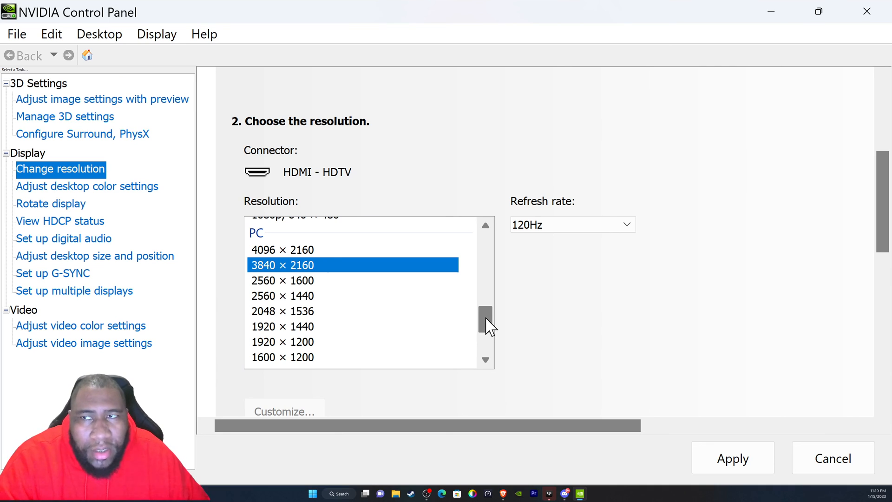
pyautogui.moveTo(494, 324)
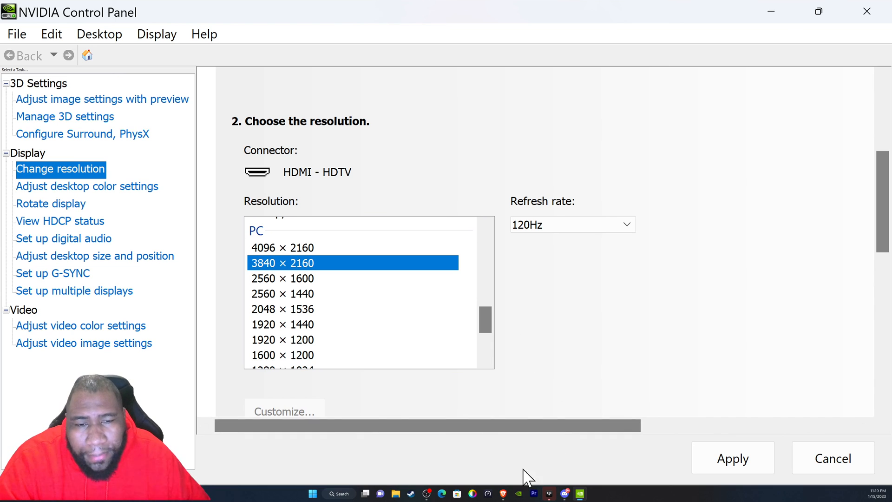
pyautogui.moveTo(425, 493)
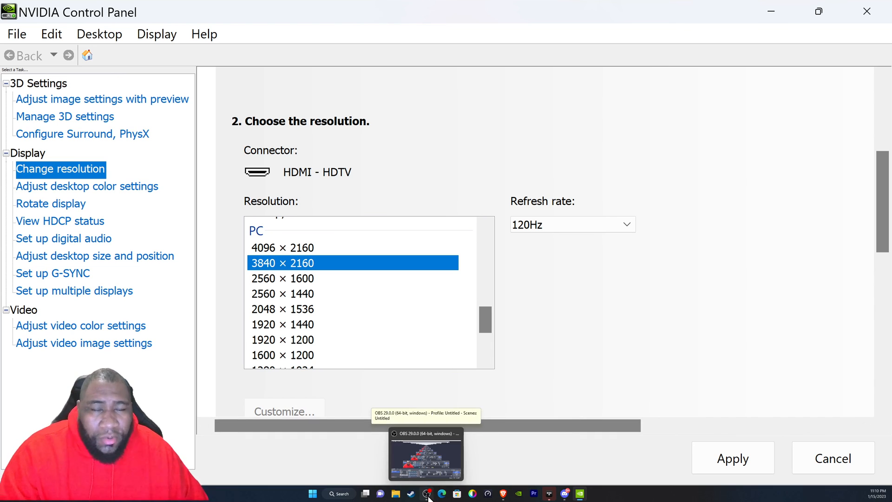